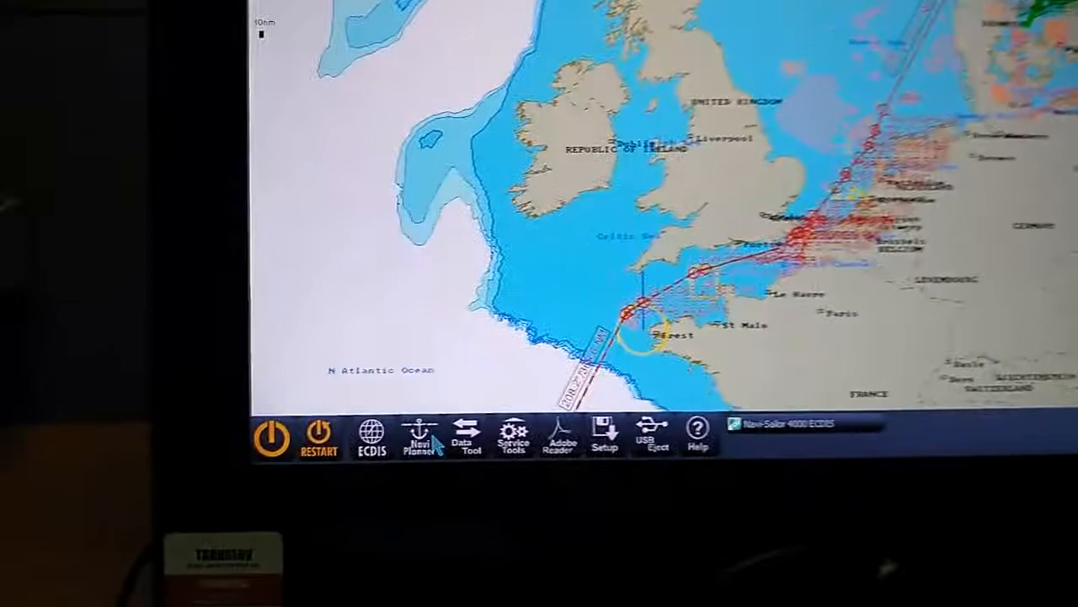
# Step: Launch NaviPlanner 4000 from the Integrator taskbar, showing the ENC Catalogue Week 23 2020
pyautogui.click(426, 436)
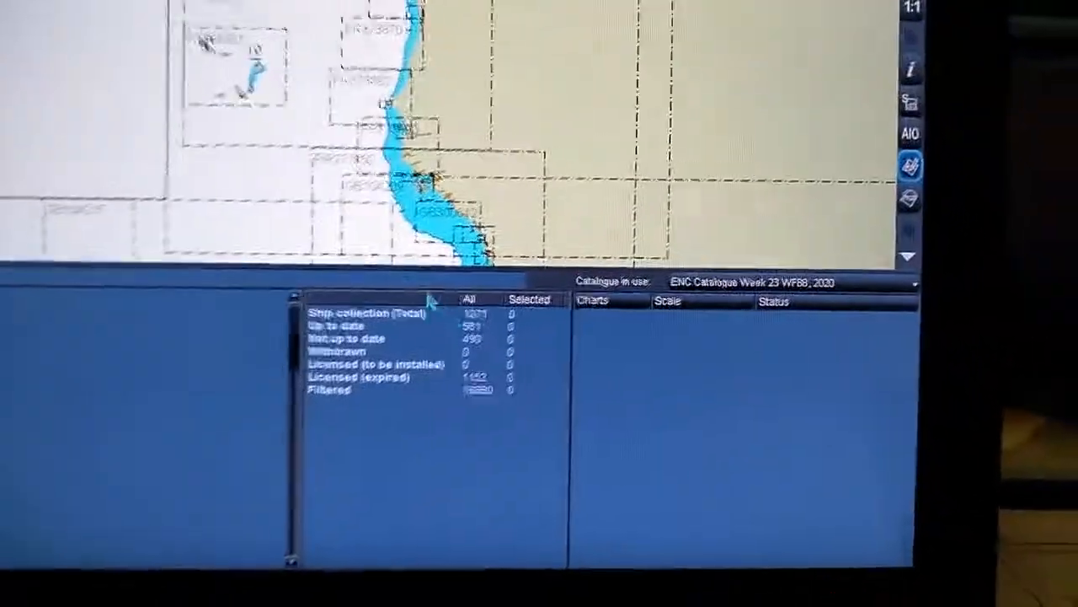
# Step: Show the Charts section's Order tools with chart selection, list and request options
pyautogui.click(783, 250)
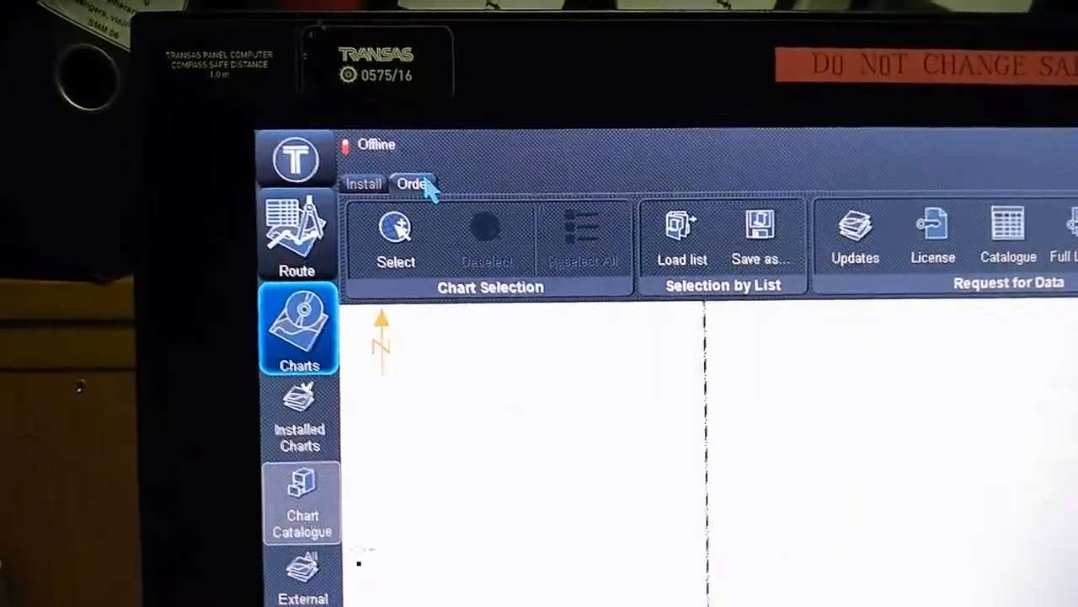
pyautogui.click(394, 236)
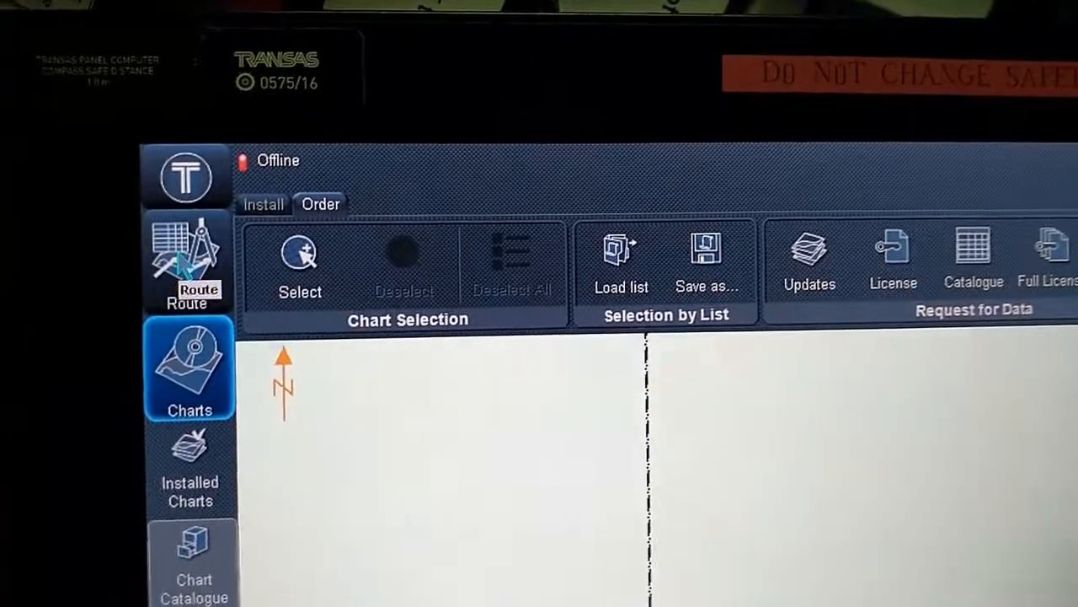
pyautogui.click(187, 261)
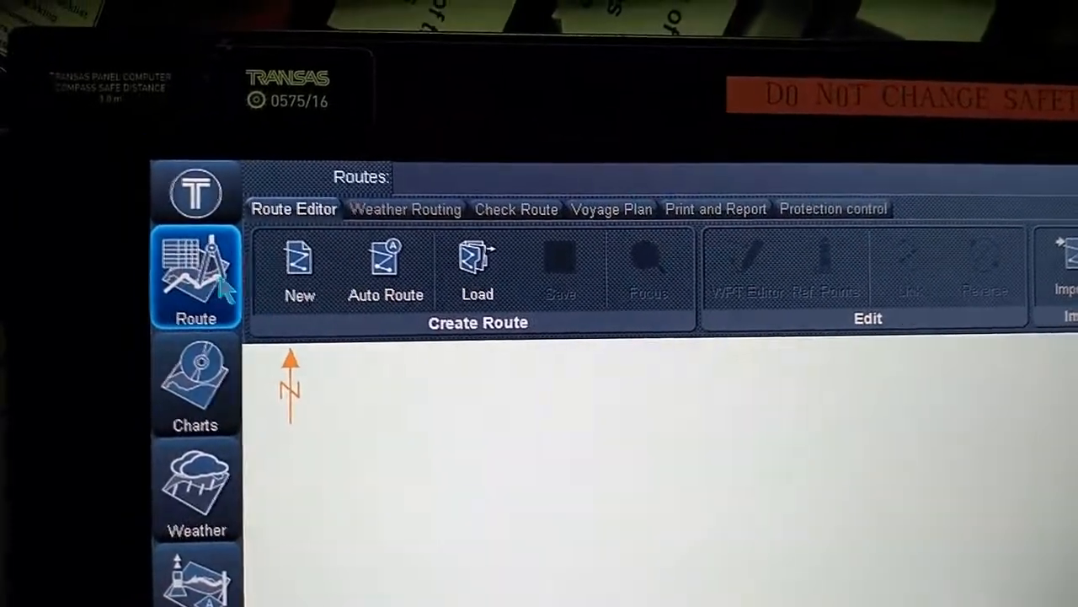
pyautogui.click(196, 384)
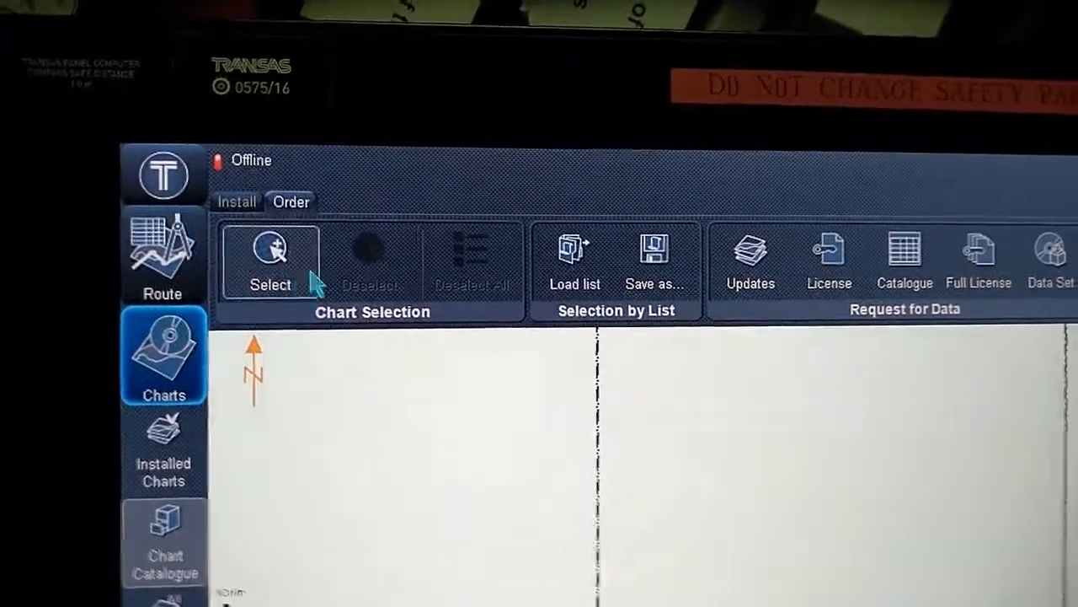
# Step: Start chart selection and pick the chart cells to order on the map
pyautogui.click(270, 261)
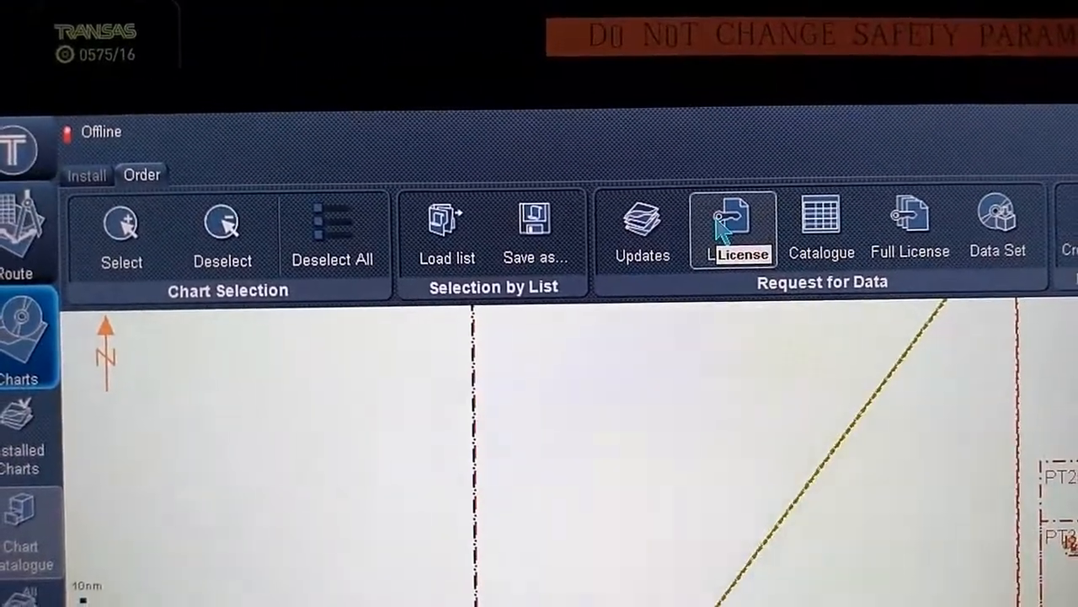
# Step: Begin a licence order for 3 months with up-to-date charts from server, optimized to 31 charts
pyautogui.click(734, 229)
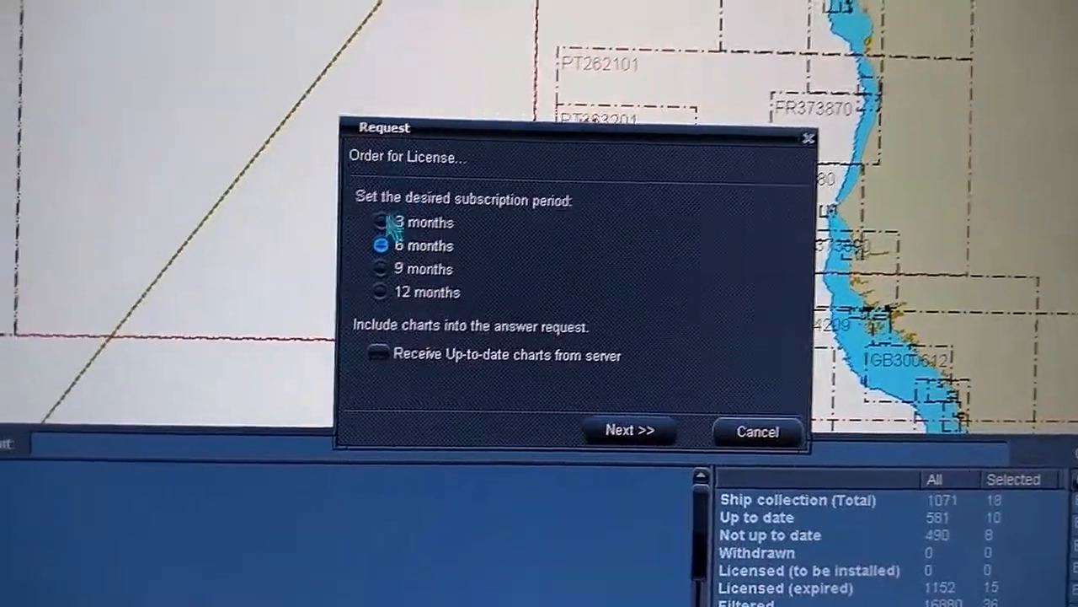
pyautogui.click(381, 222)
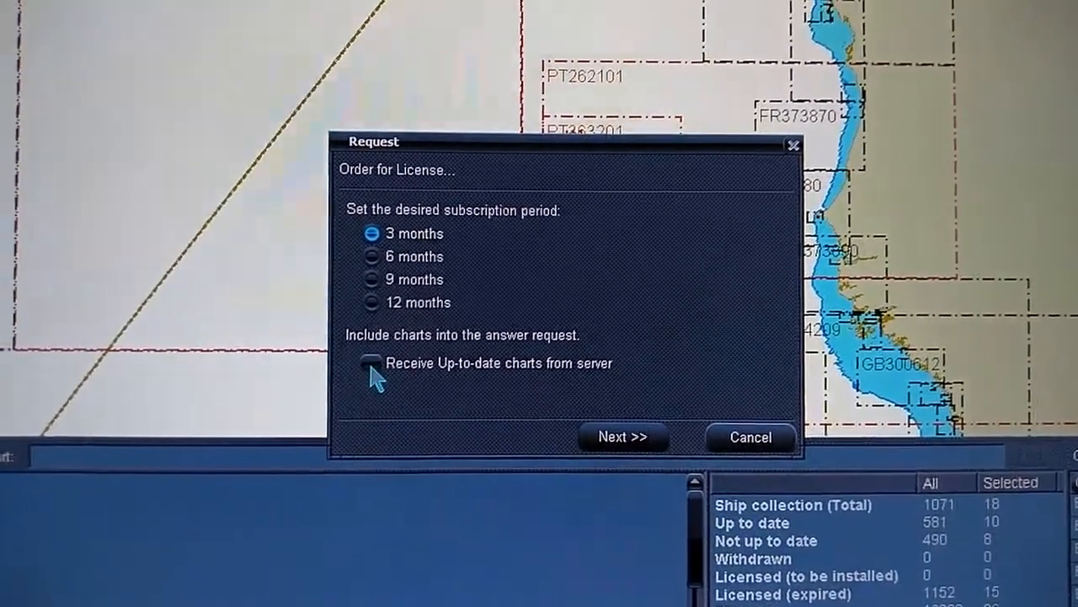
pyautogui.click(371, 364)
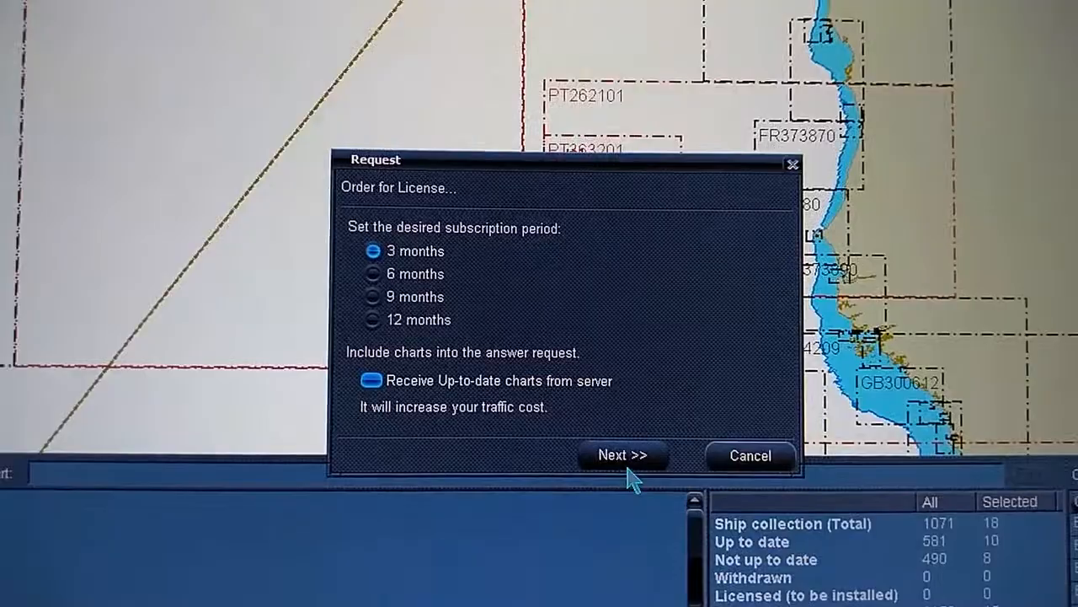
pyautogui.click(623, 455)
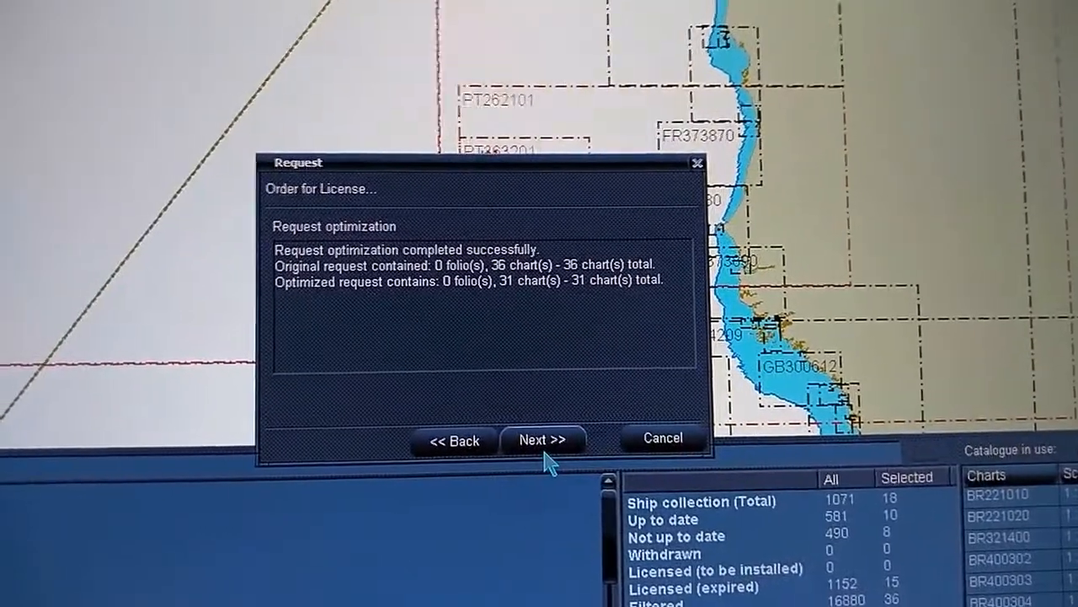
# Step: Advance past the 243.04 USD cost summary to the reply and sending options
pyautogui.click(543, 439)
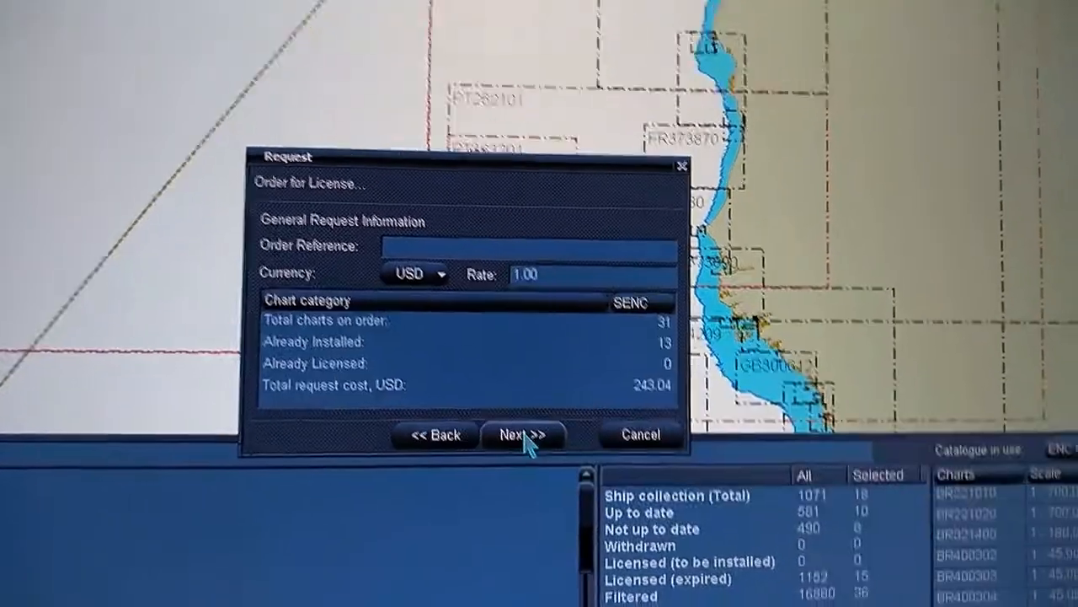
pyautogui.click(520, 435)
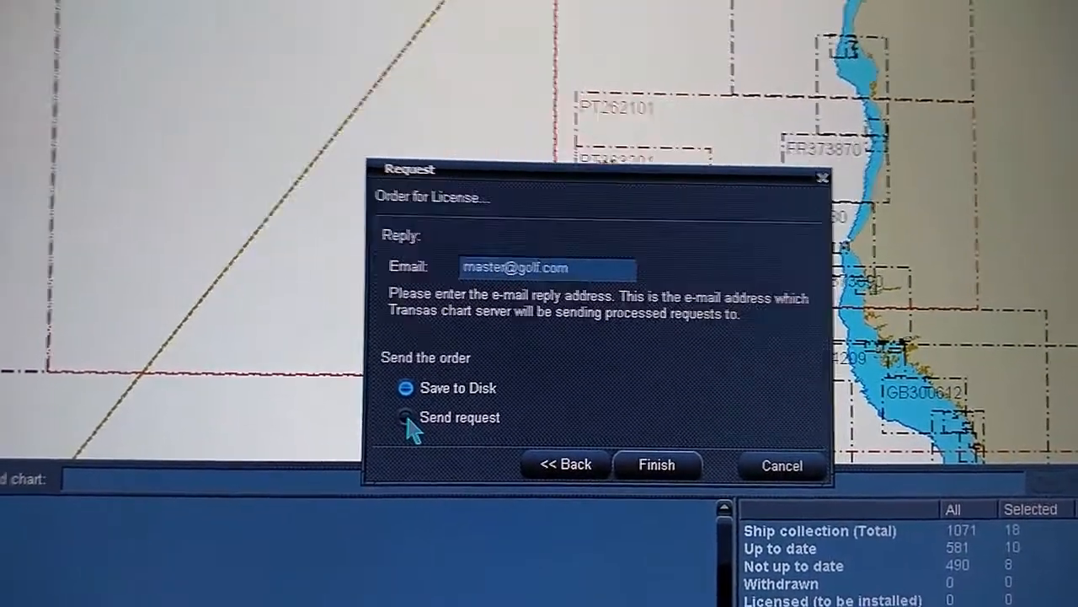
# Step: Finish the licence order with Save to Disk as the sending option
pyautogui.click(404, 417)
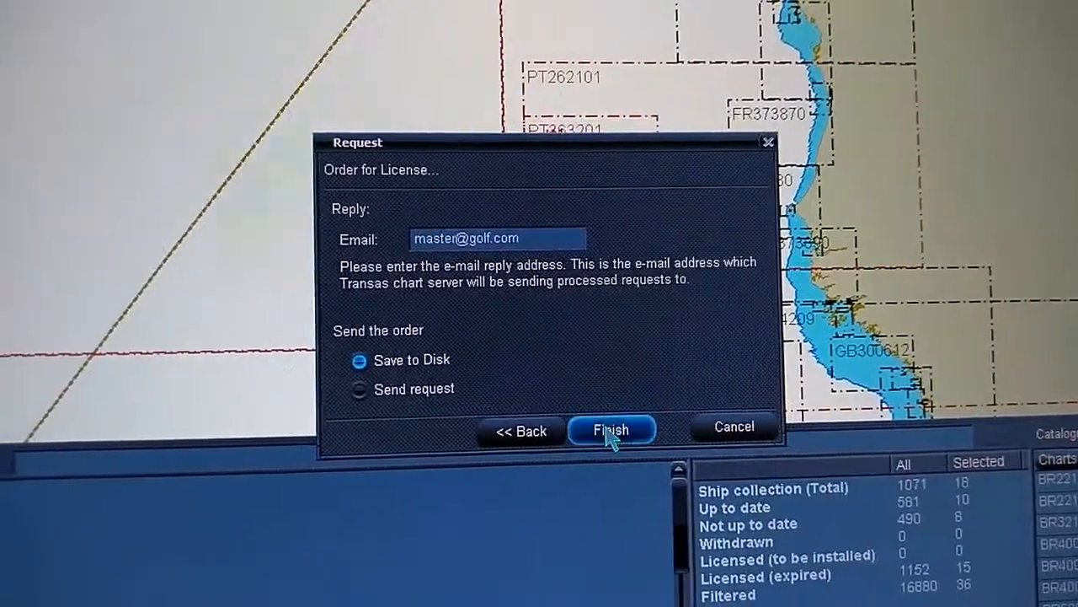
pyautogui.click(611, 429)
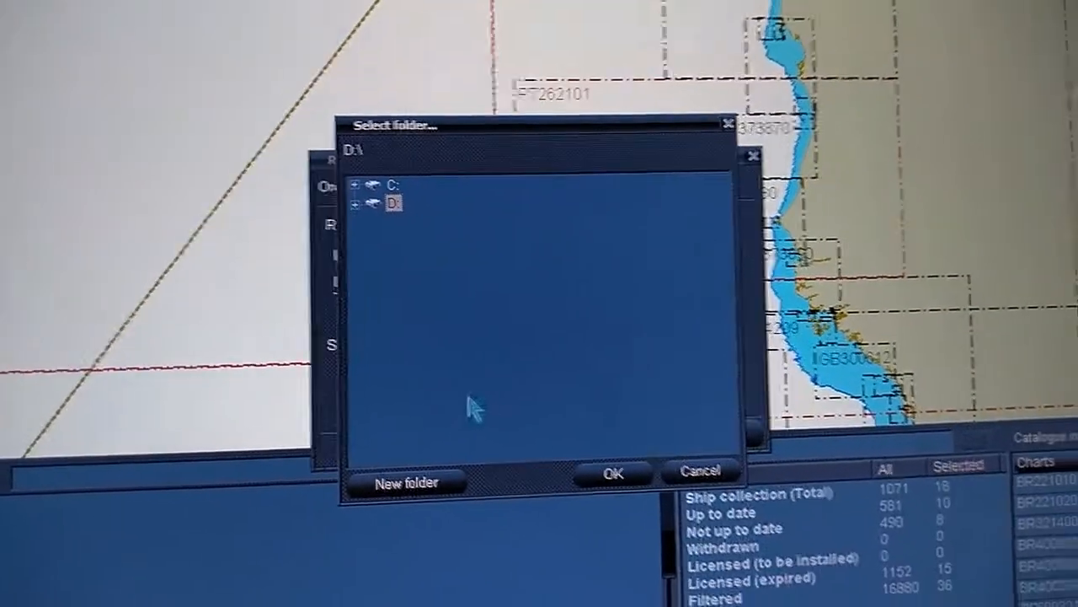
pyautogui.click(613, 470)
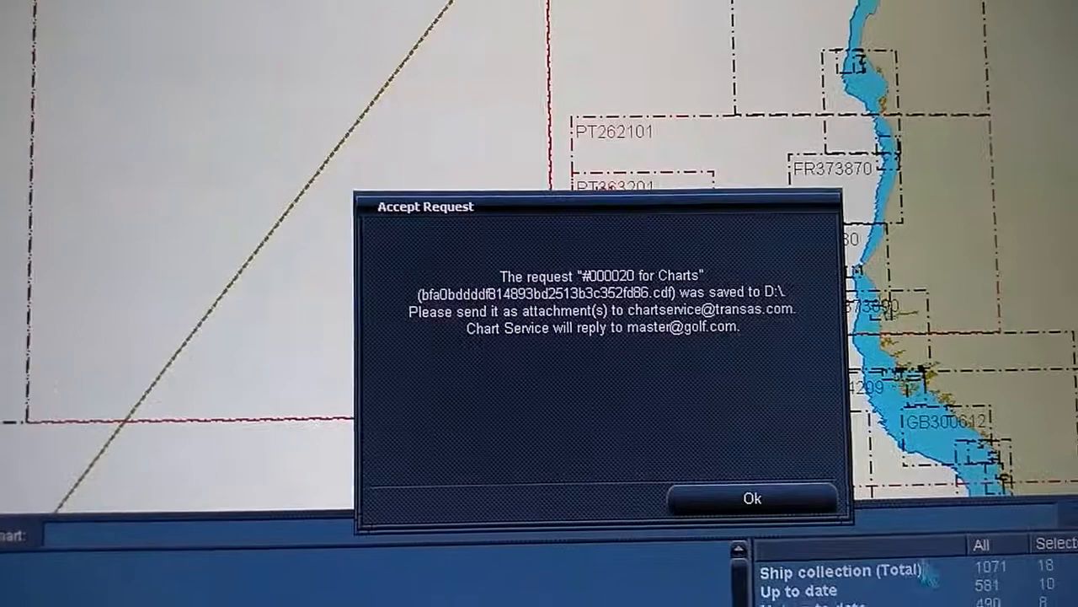
# Step: Dismiss the save confirmation and show the ENC Permits S57/SENC dialog from the Install tools
pyautogui.click(750, 498)
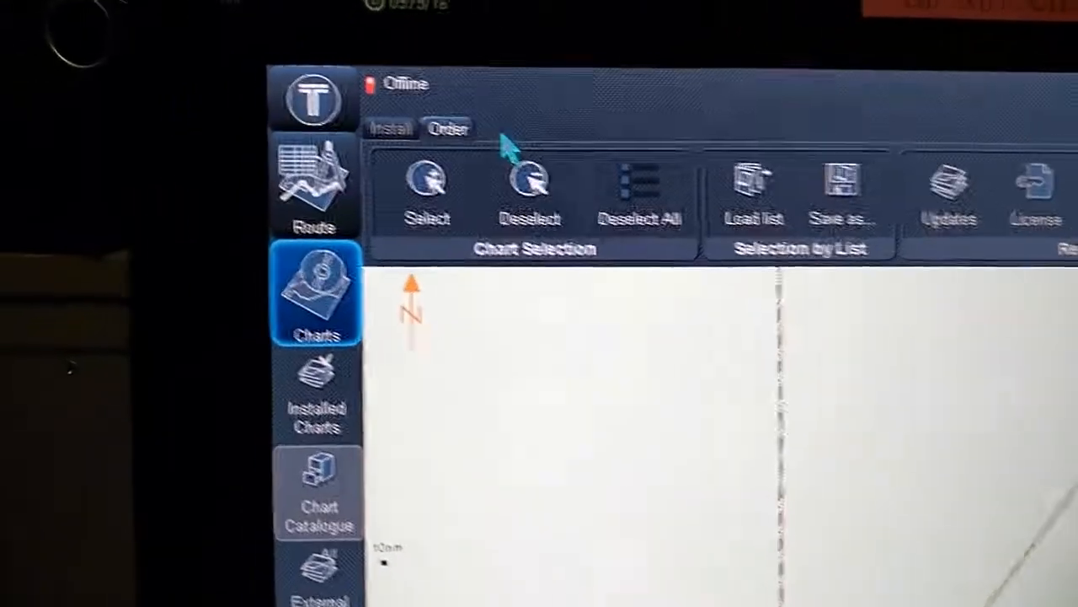
pyautogui.click(390, 128)
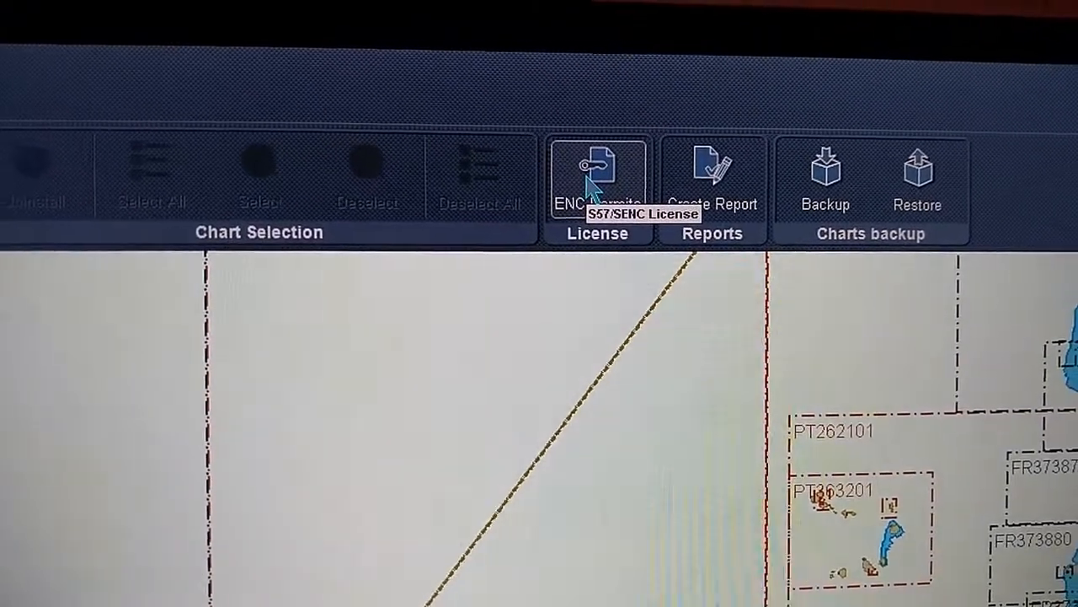
pyautogui.click(596, 177)
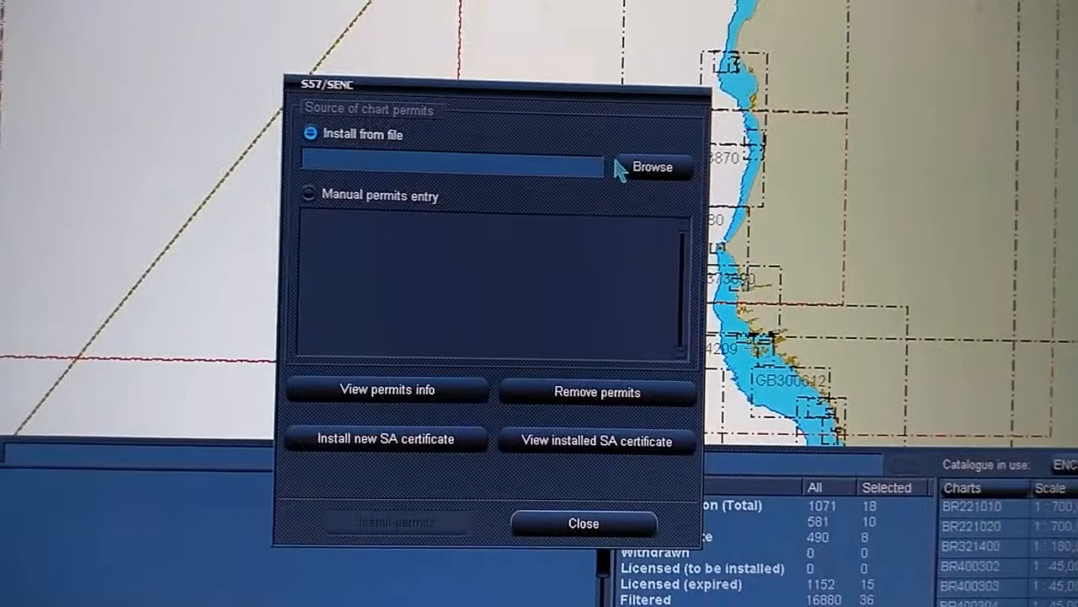
pyautogui.click(654, 167)
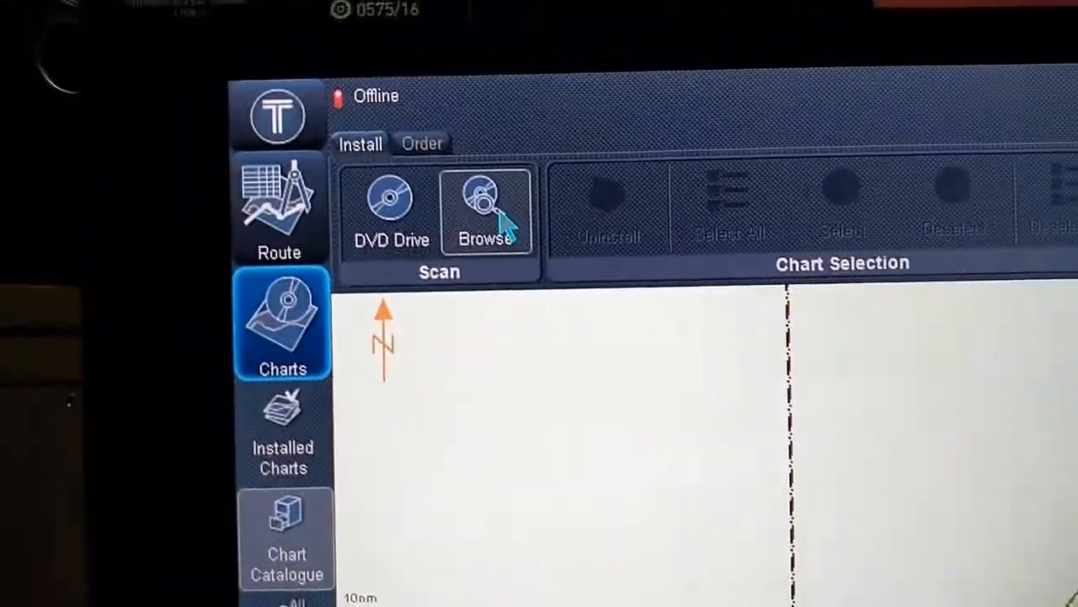
# Step: Scan drive C: for chart media via Browse, then switch to the Route Editor
pyautogui.click(485, 210)
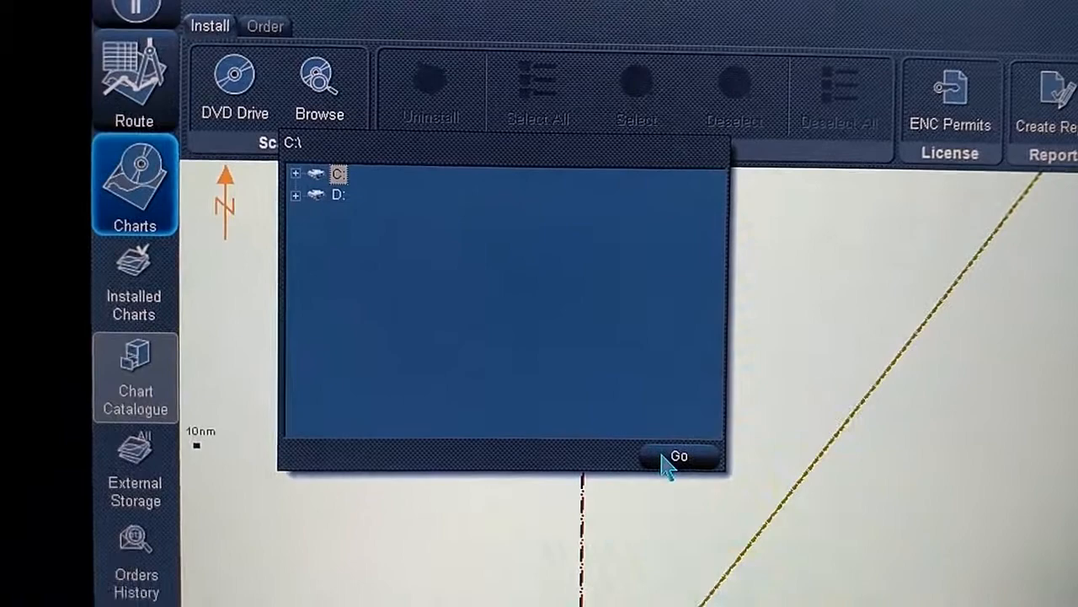
pyautogui.click(679, 454)
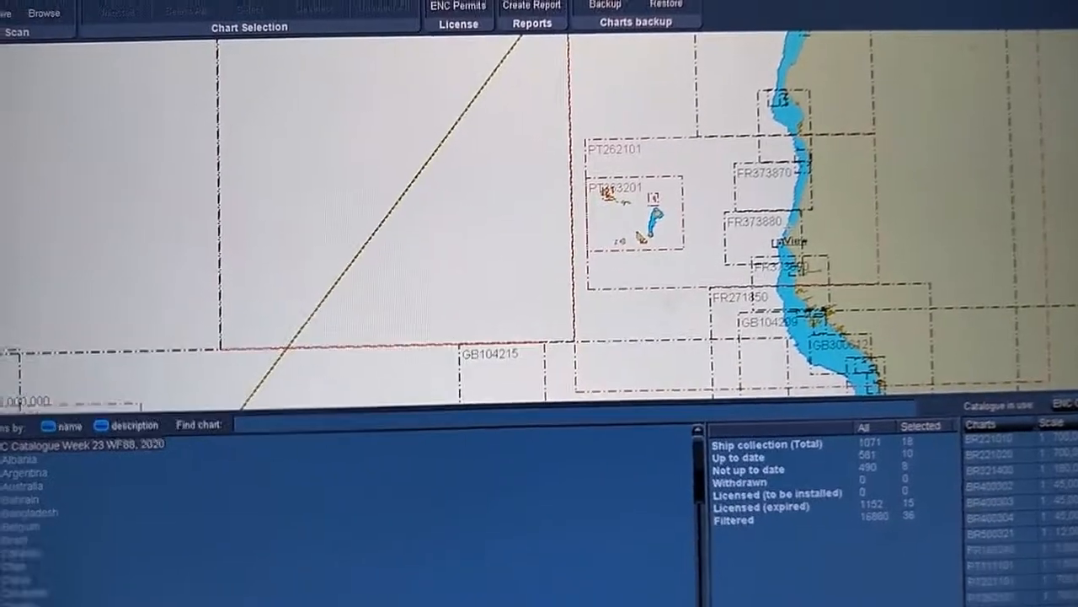
pyautogui.click(37, 167)
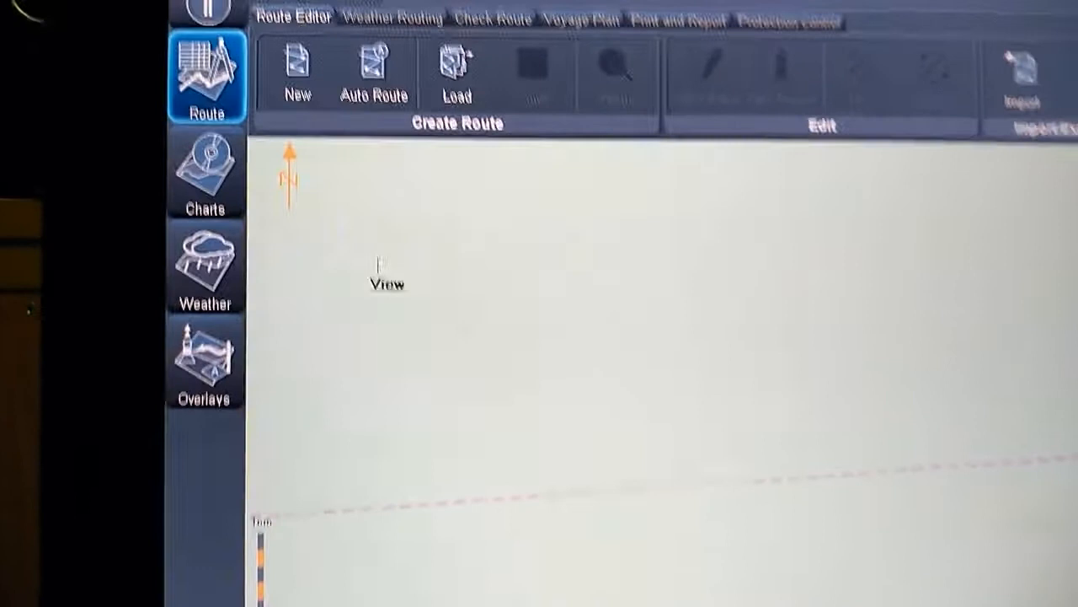
# Step: Start an Order for Updates request for all installed charts, SENC, sent weekly
pyautogui.click(205, 172)
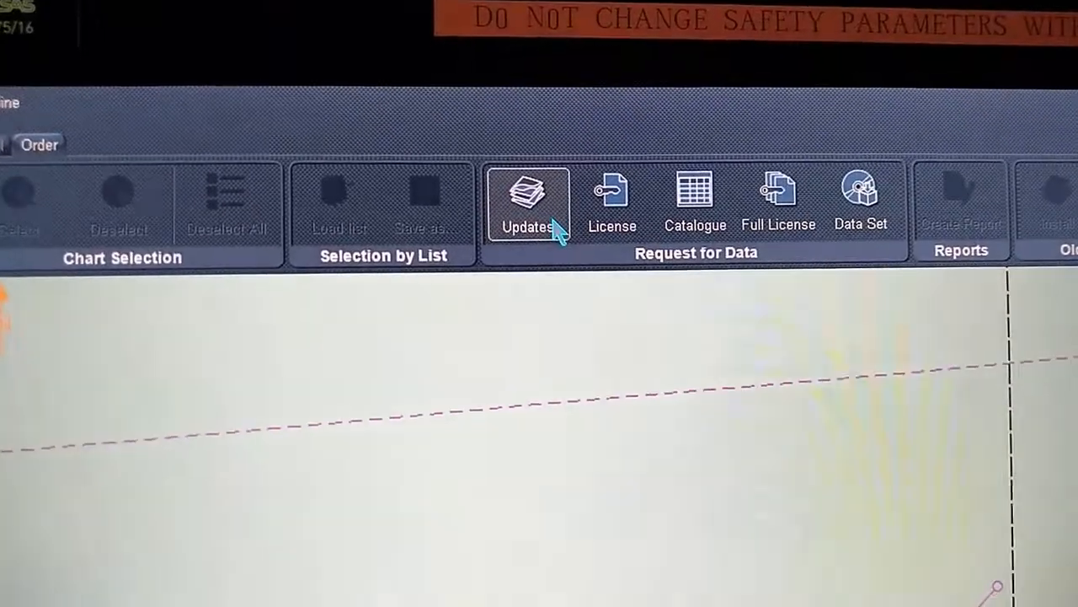
pyautogui.click(528, 202)
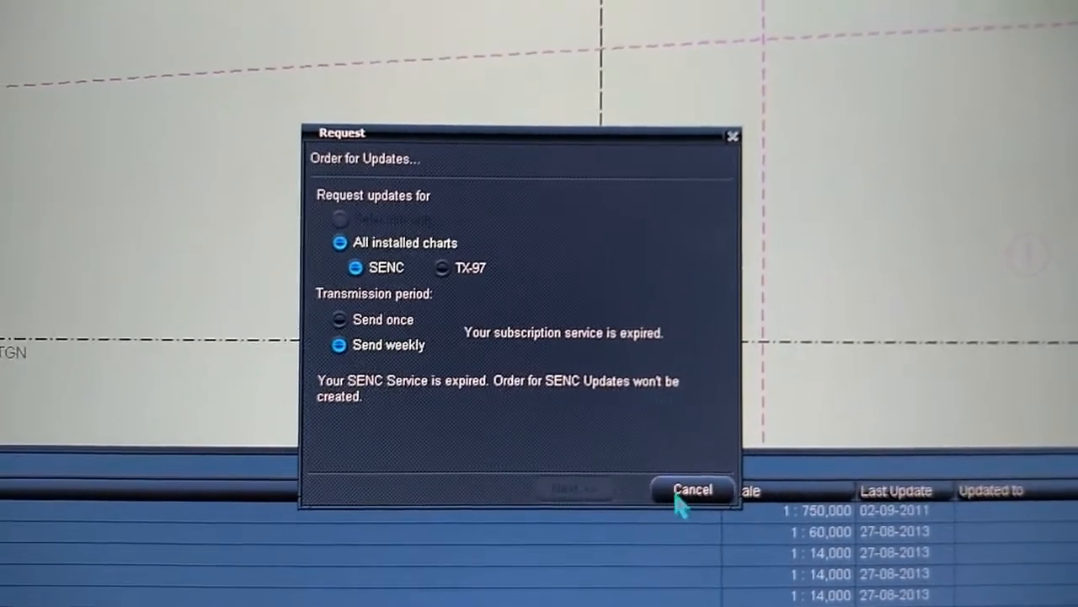
# Step: Cancel the updates order request and return to the chart Install page listing drives C: and D:
pyautogui.click(690, 489)
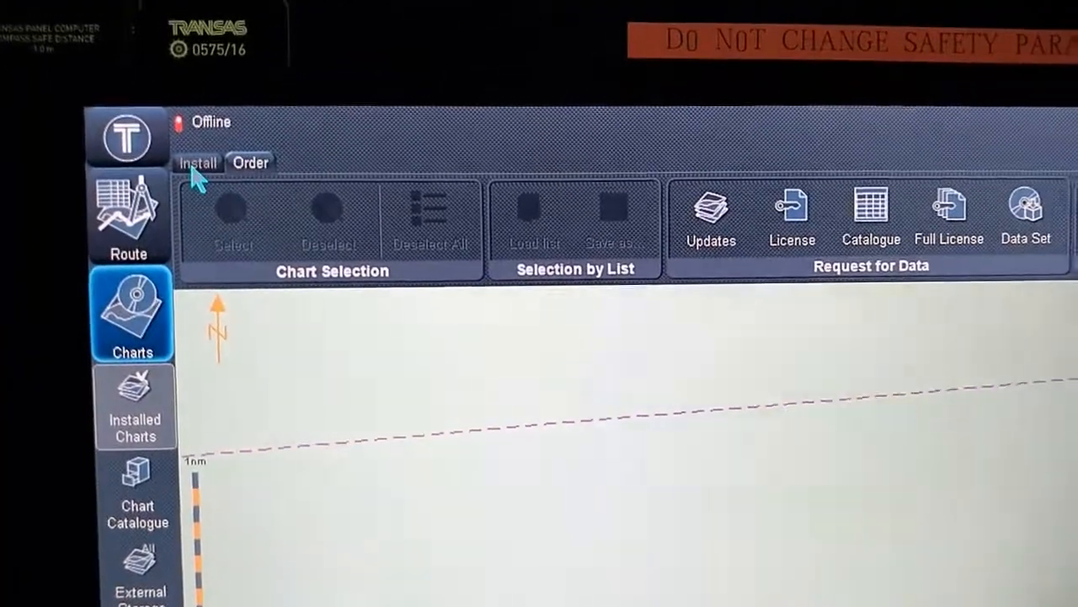
pyautogui.click(199, 162)
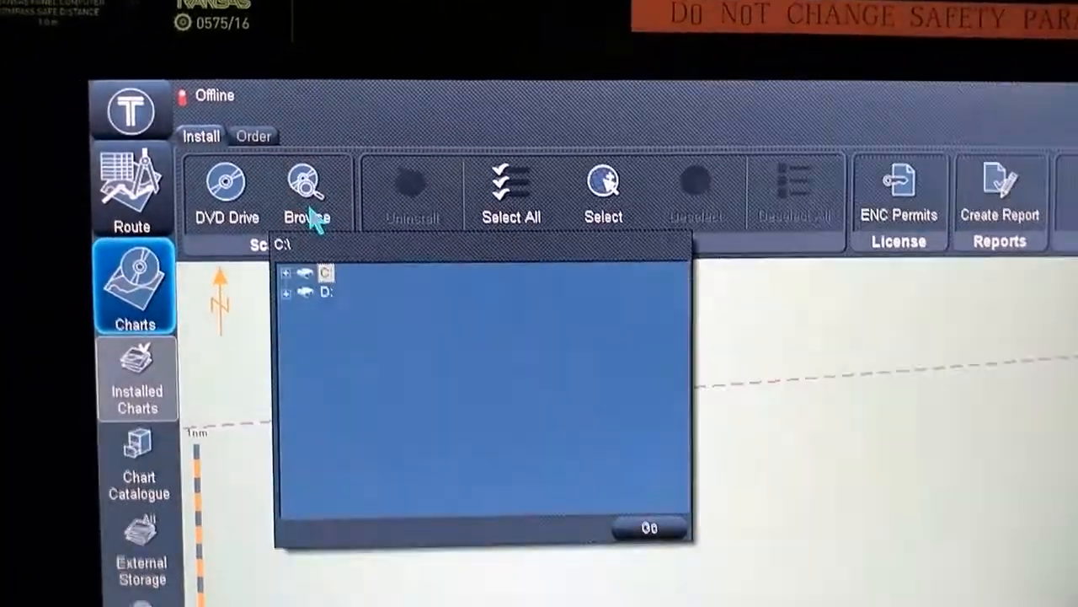